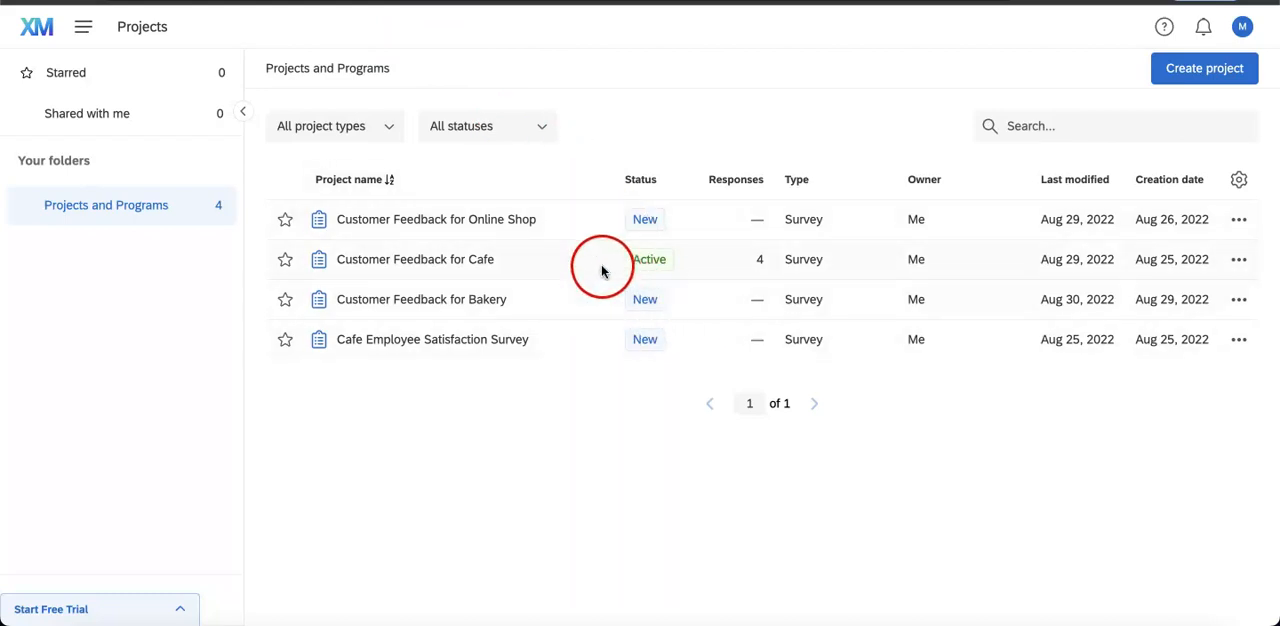
# Step: Open the Customer Feedback for Cafe project from the Projects list into the survey editor
pyautogui.click(416, 260)
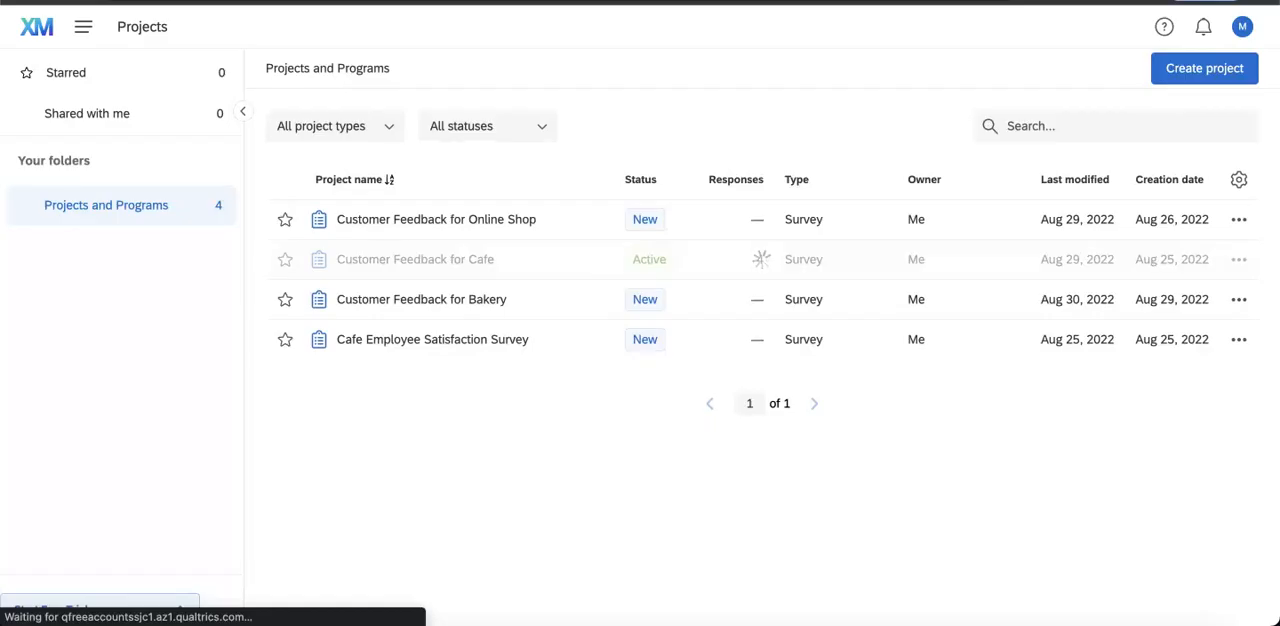
pyautogui.click(416, 260)
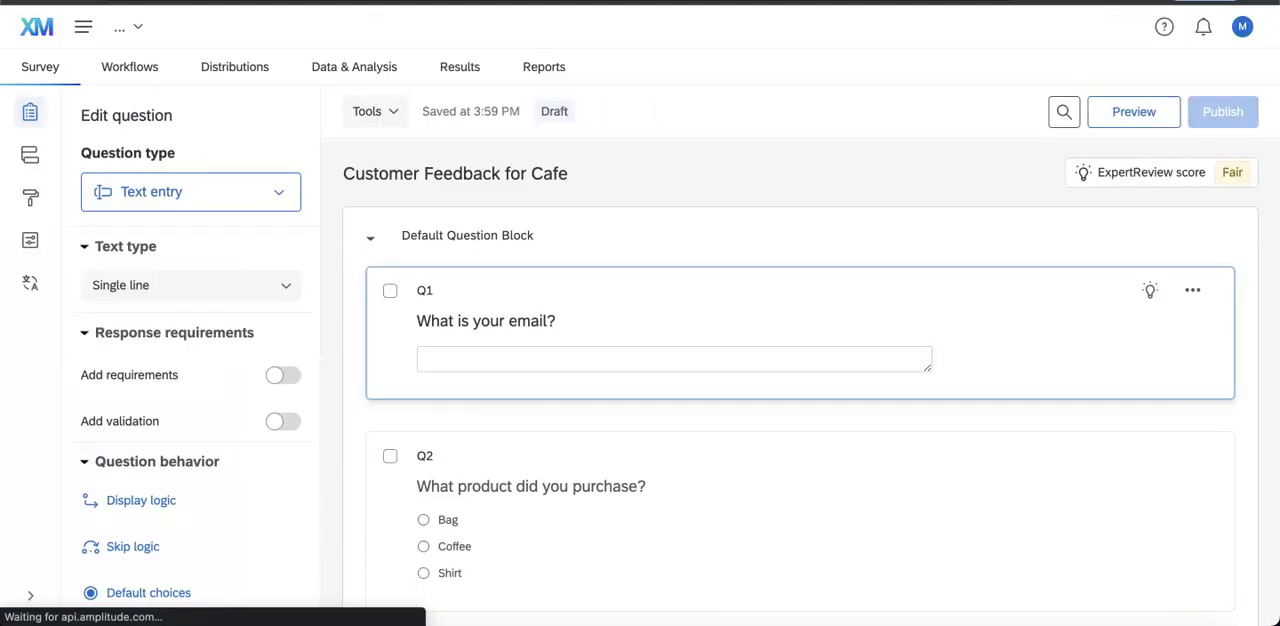
# Step: Scroll down the survey to reach Q2, 'What product did you purchase?'
pyautogui.scroll(-3)
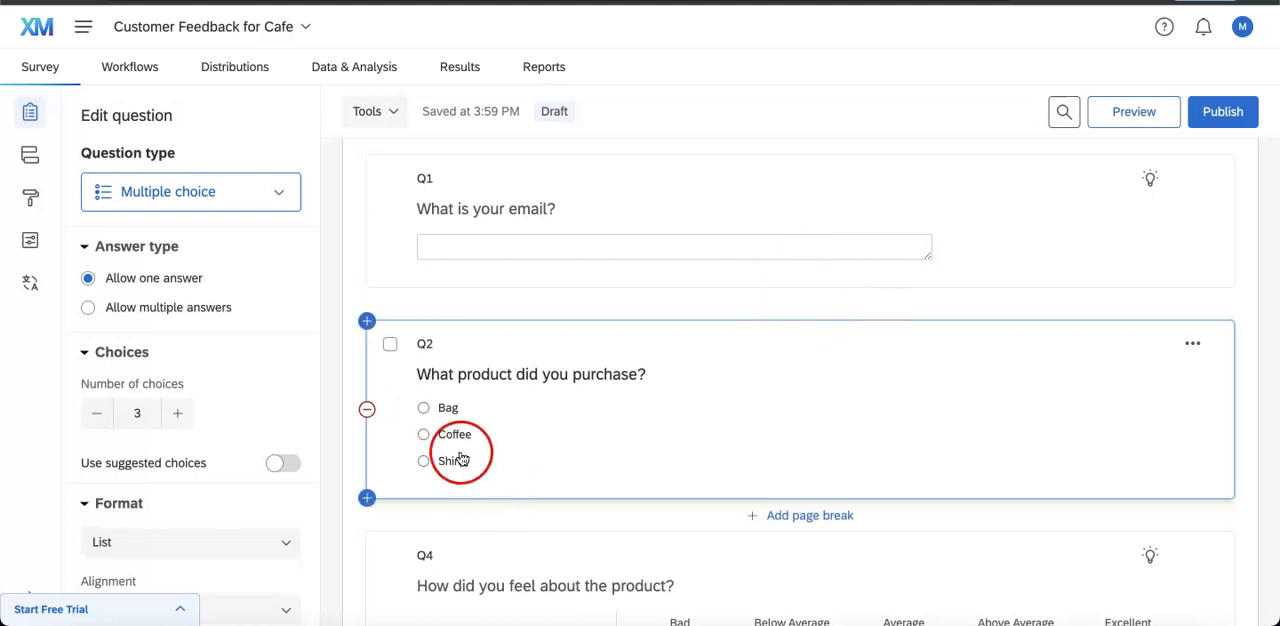
pyautogui.scroll(-3)
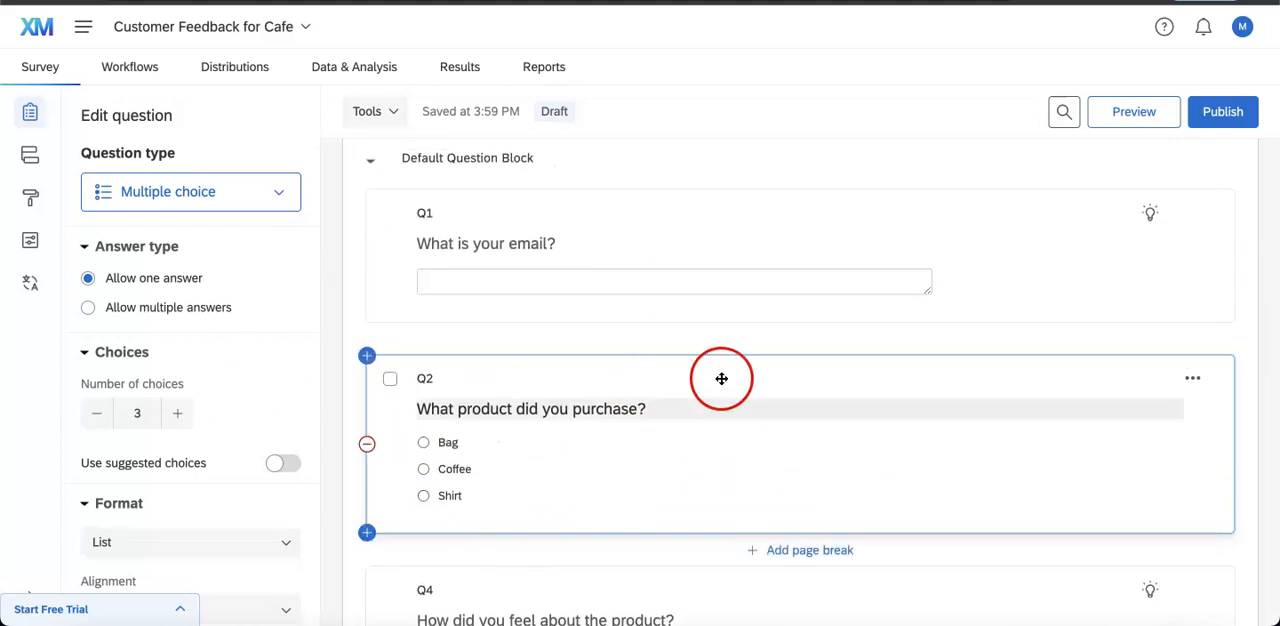
pyautogui.moveTo(948, 434)
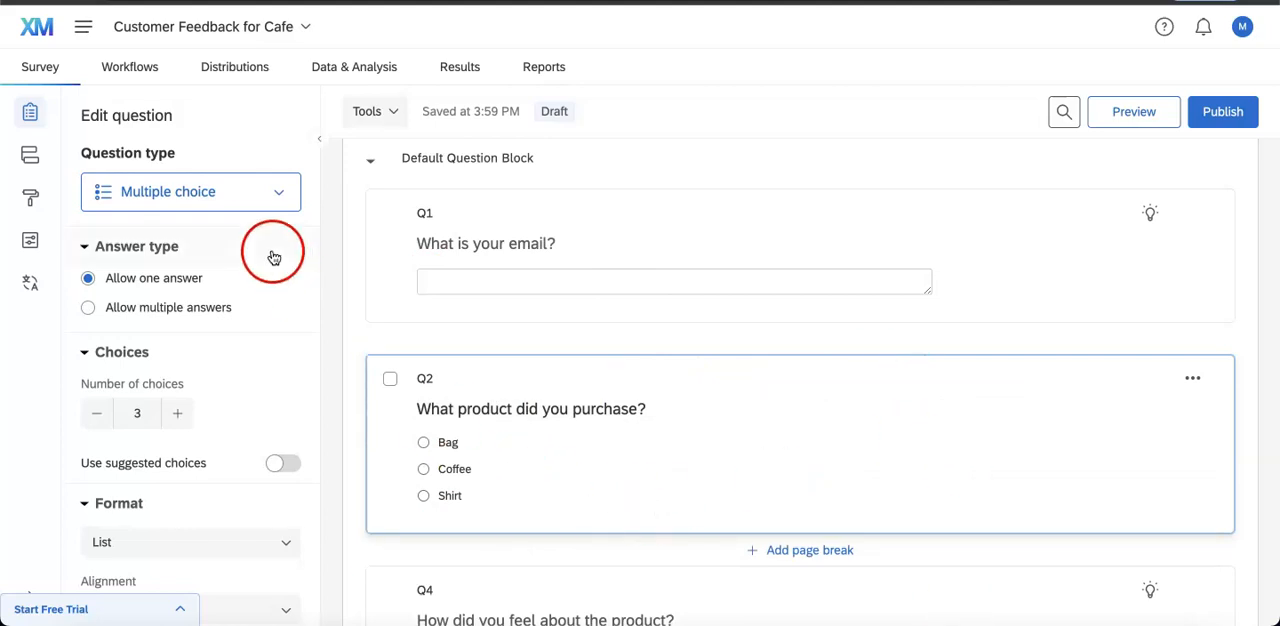
pyautogui.moveTo(292, 478)
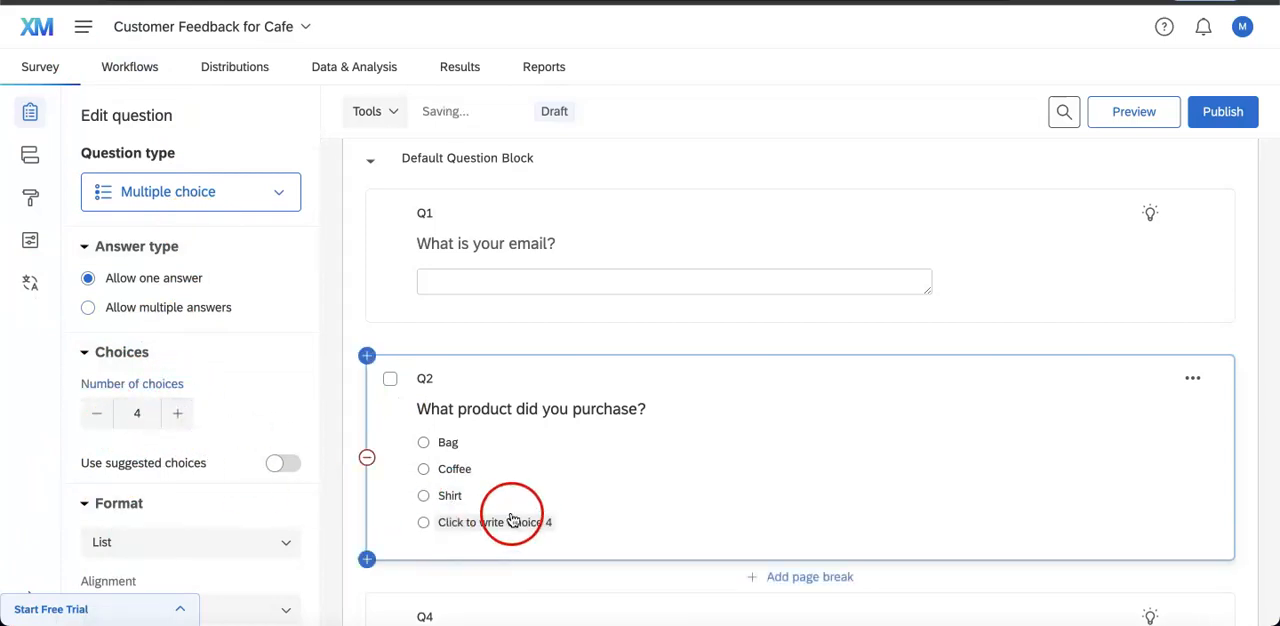
# Step: Select Q2's fourth choice and bring up its choice options menu
pyautogui.click(504, 522)
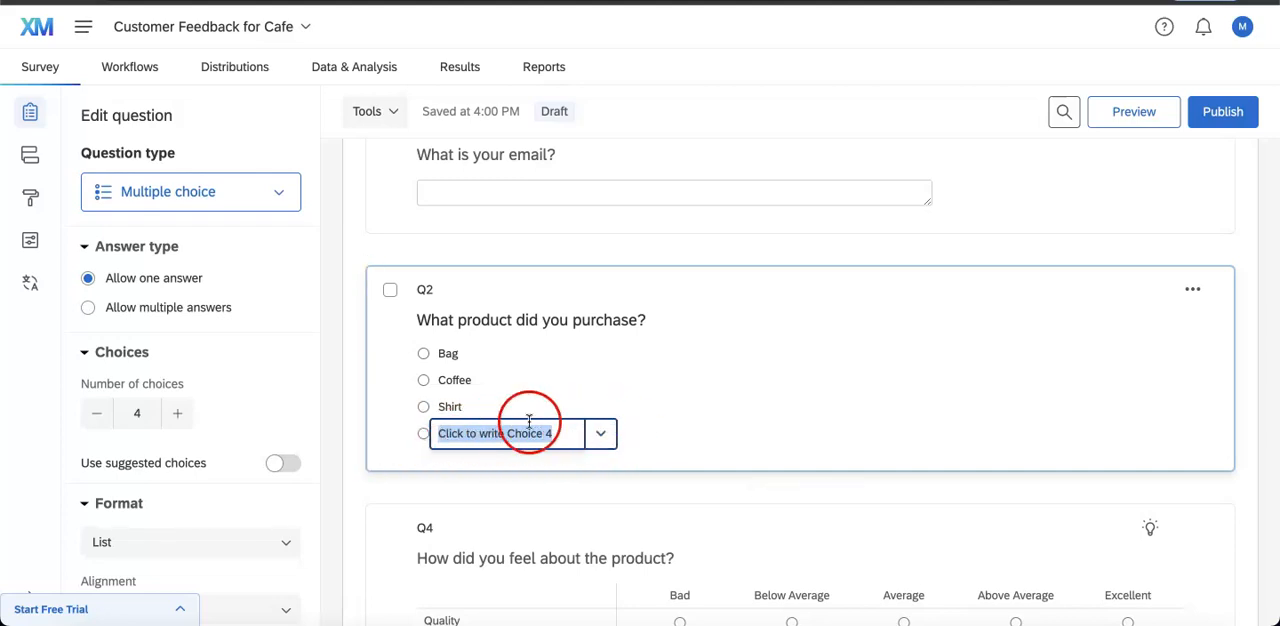
pyautogui.click(600, 434)
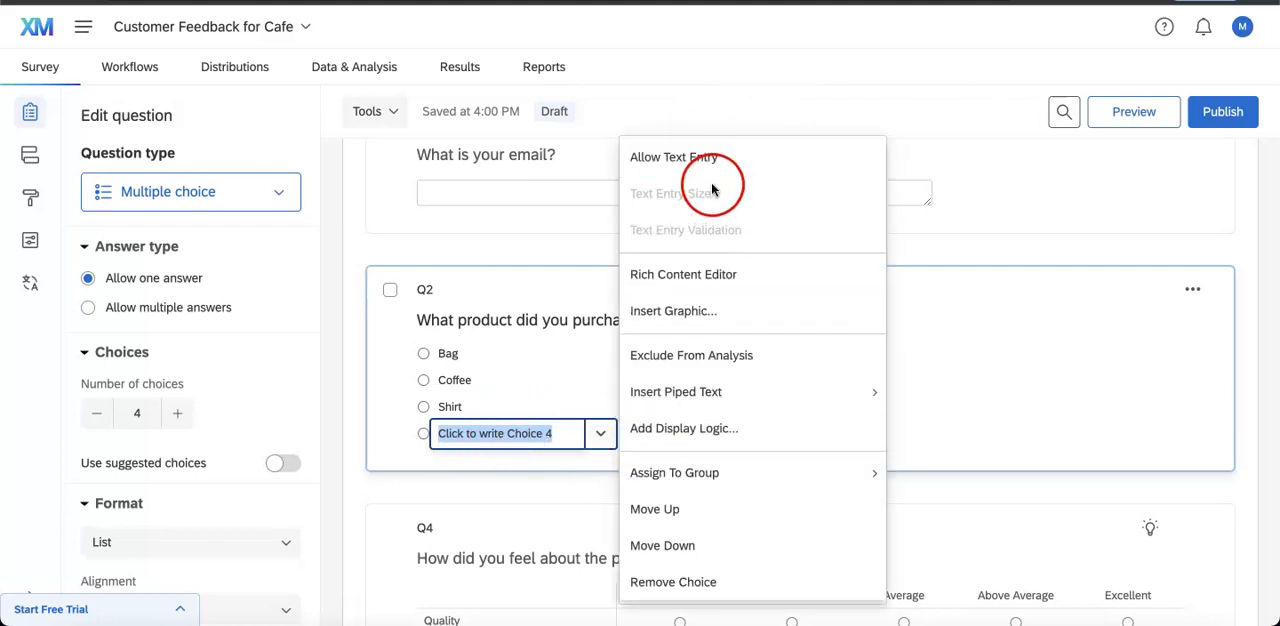
pyautogui.moveTo(682, 170)
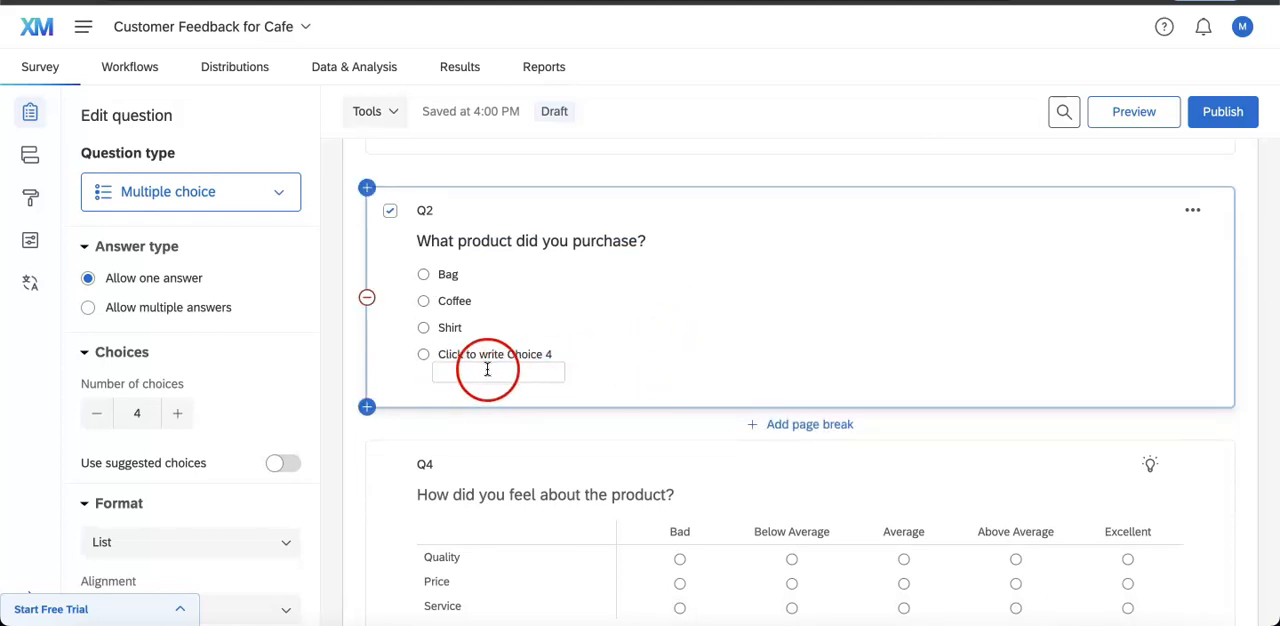
# Step: Rename Q2's fourth choice to 'Other:' with a text entry box beneath it
pyautogui.click(494, 354)
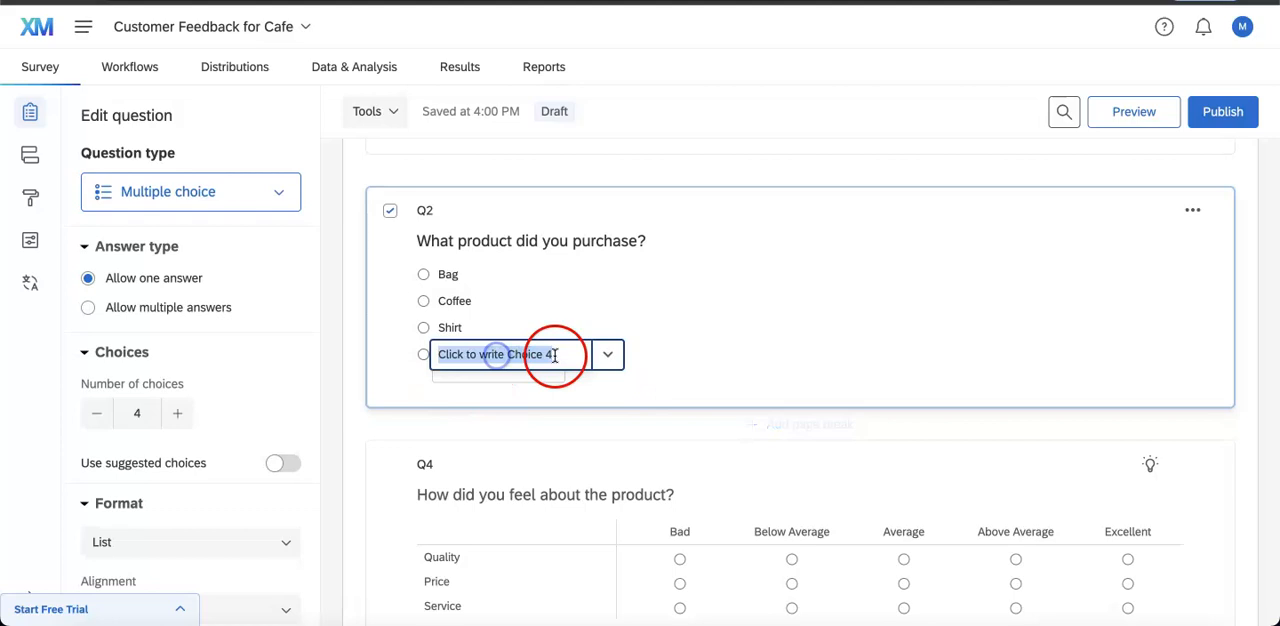
pyautogui.click(524, 356)
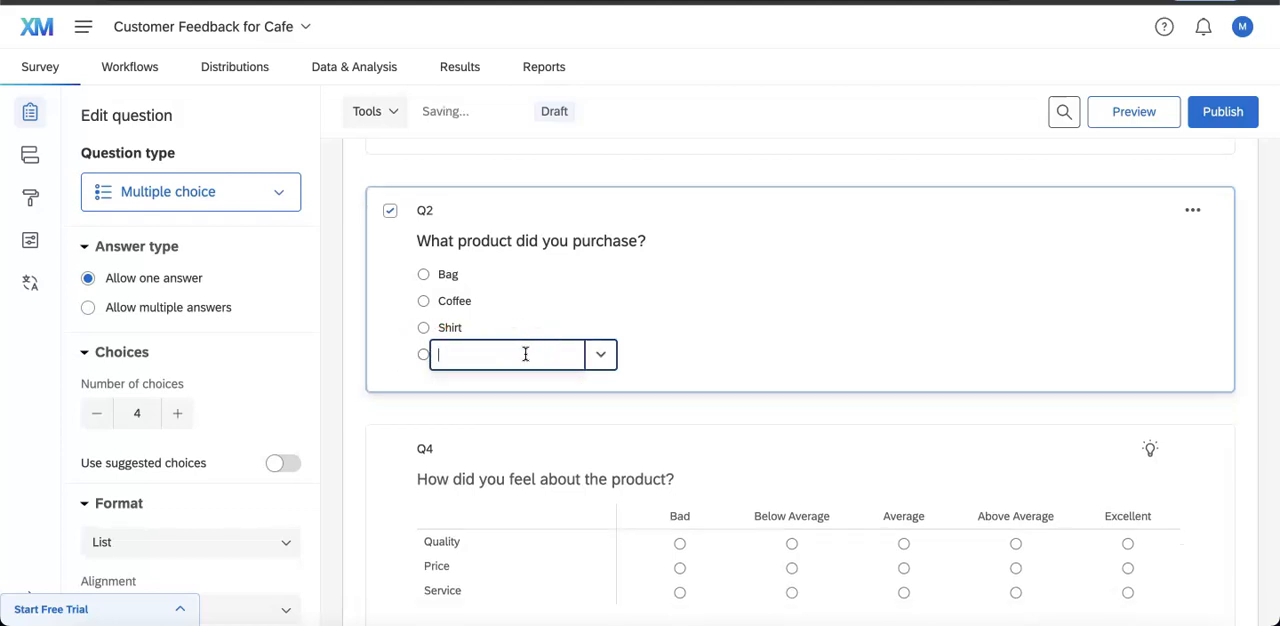
pyautogui.write('Othe')
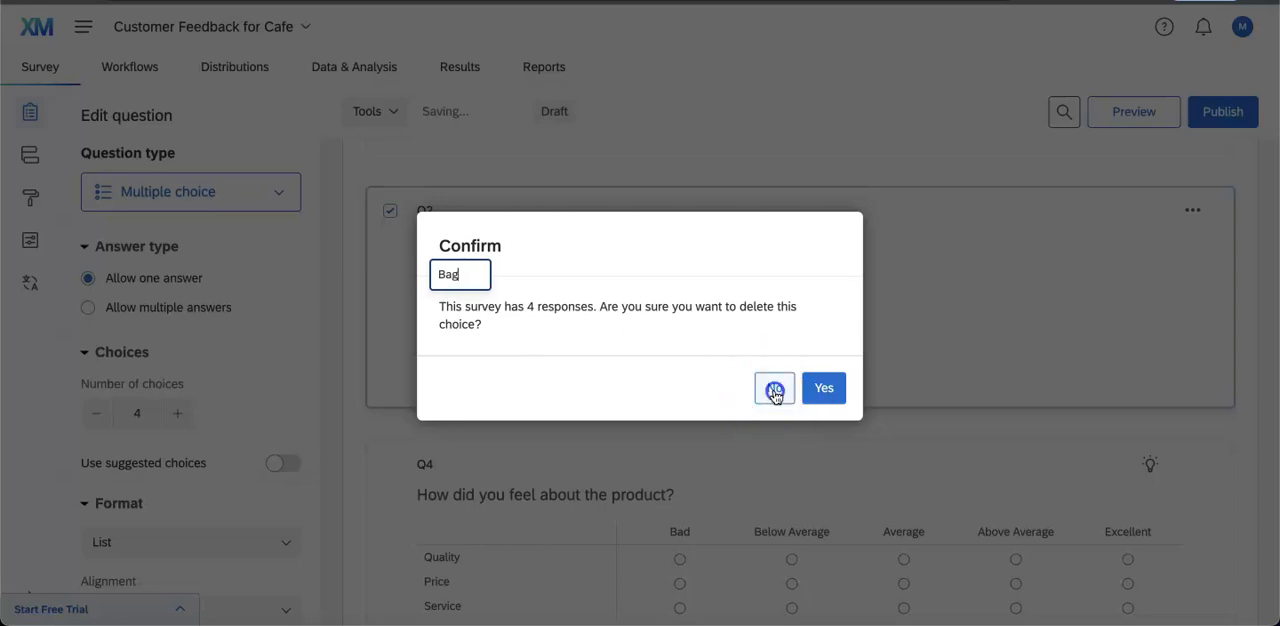
pyautogui.click(774, 388)
pyautogui.write('Please input ')
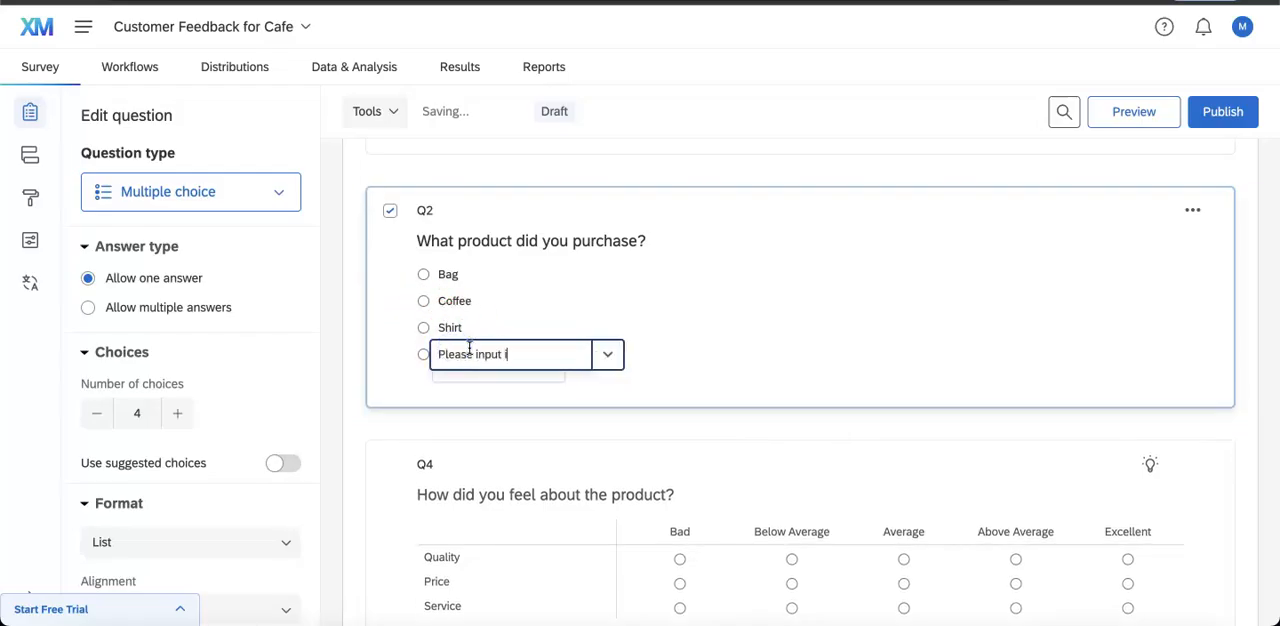
pyautogui.write("if it's not on the list")
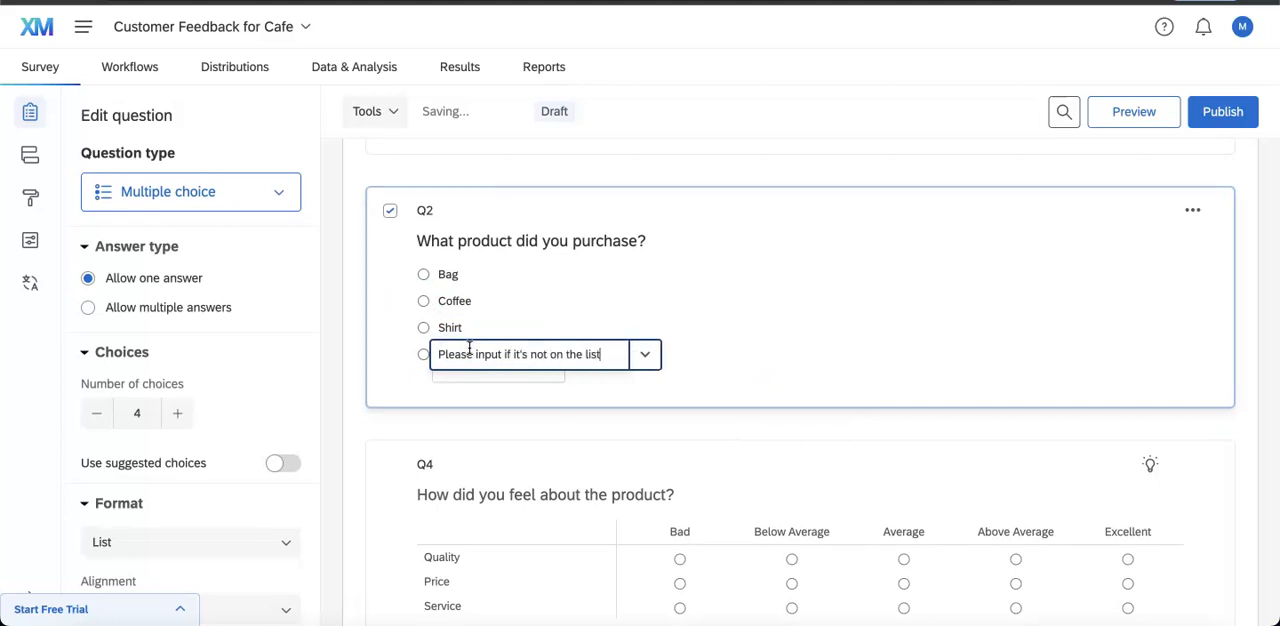
pyautogui.write('Pther')
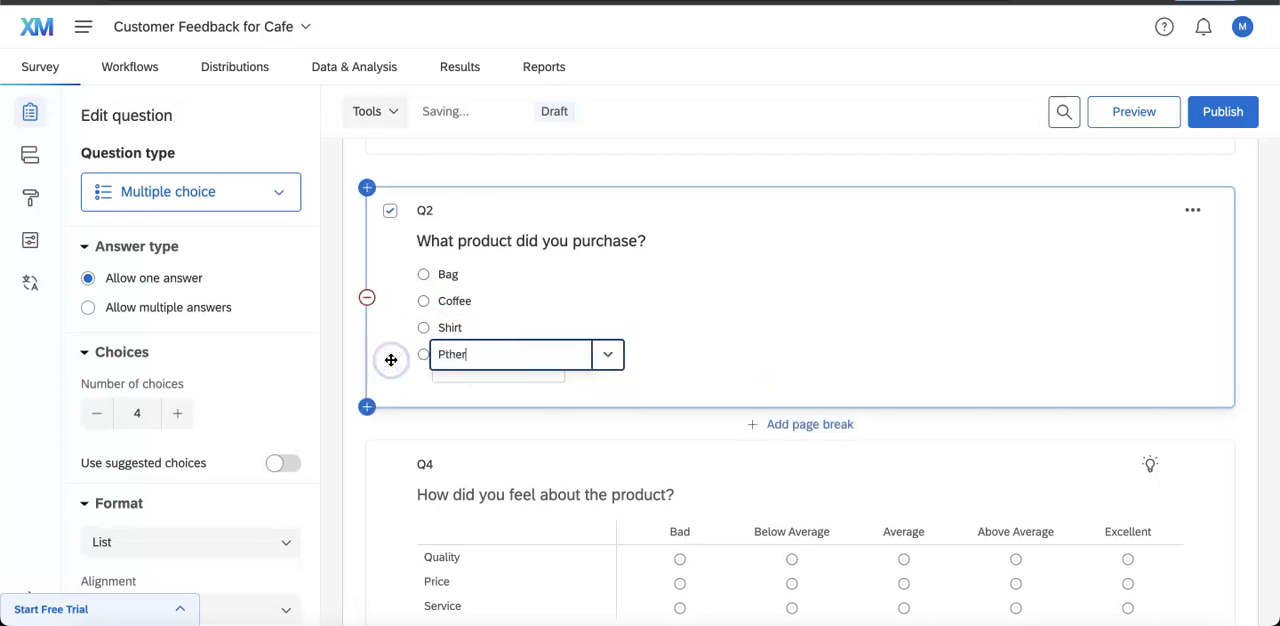
pyautogui.write('Other')
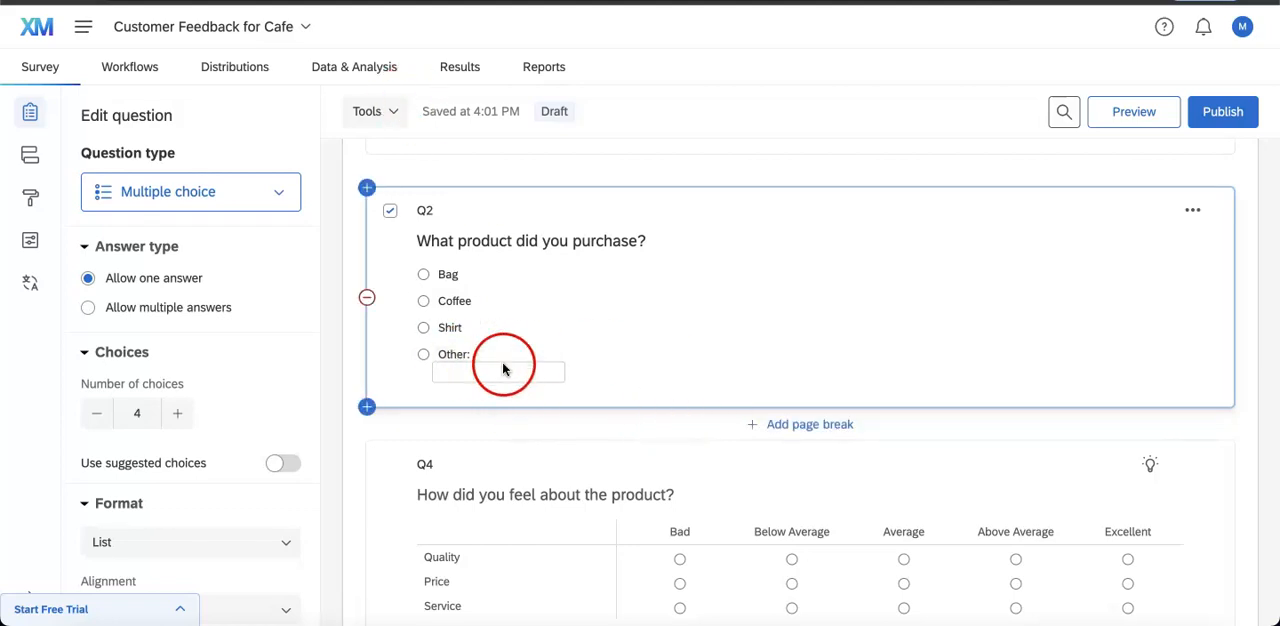
pyautogui.moveTo(644, 366)
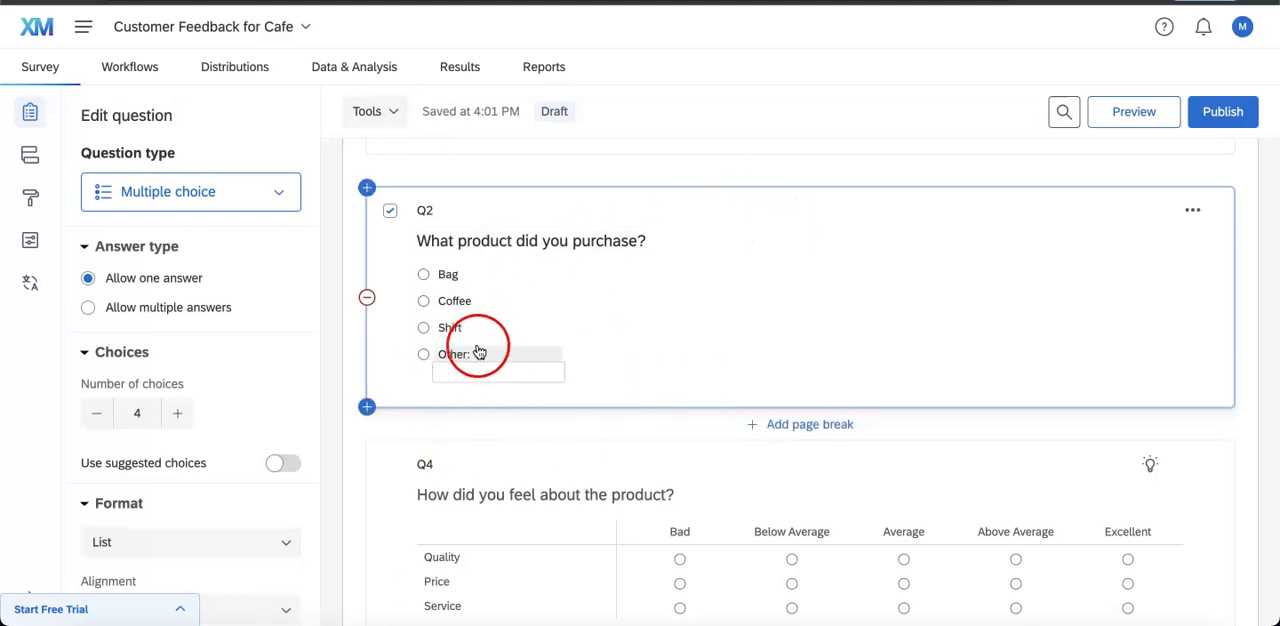
pyautogui.click(480, 354)
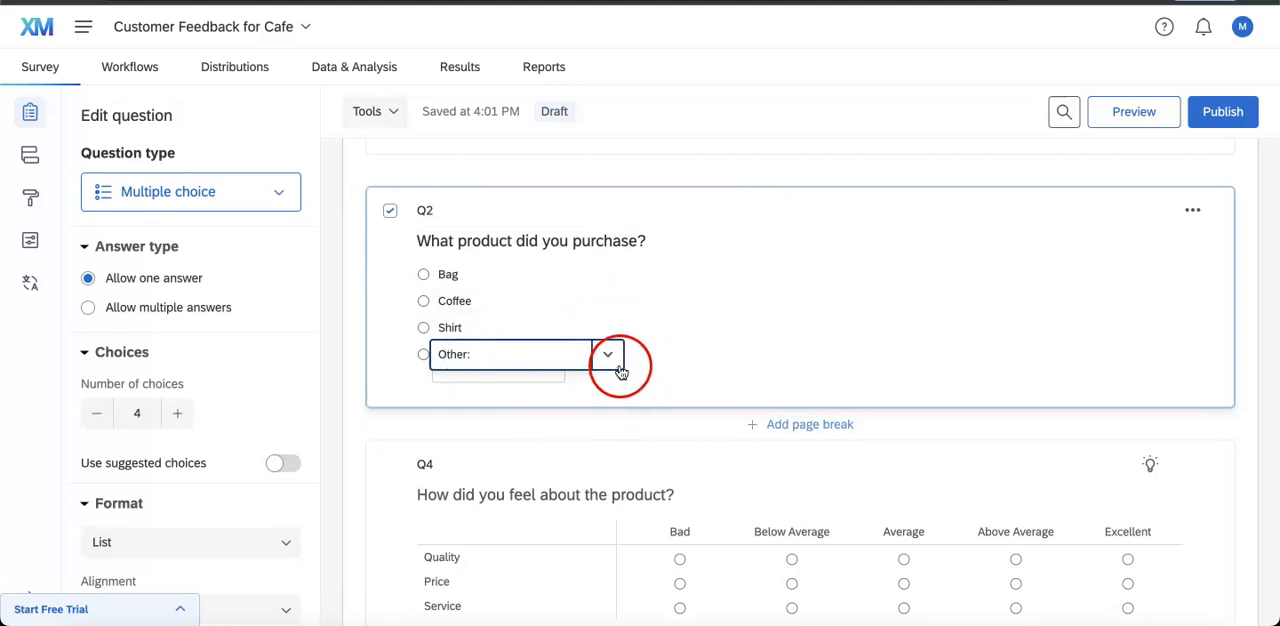
# Step: Set the Other: choice's Text Entry Size to Small
pyautogui.click(608, 354)
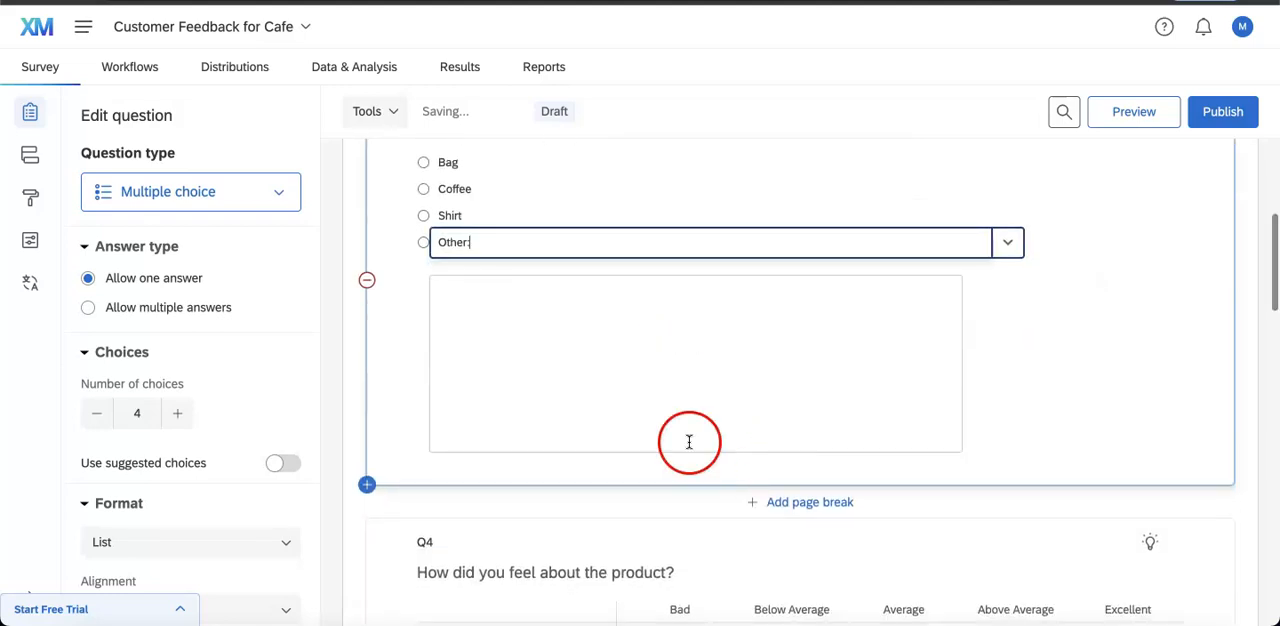
pyautogui.click(1008, 242)
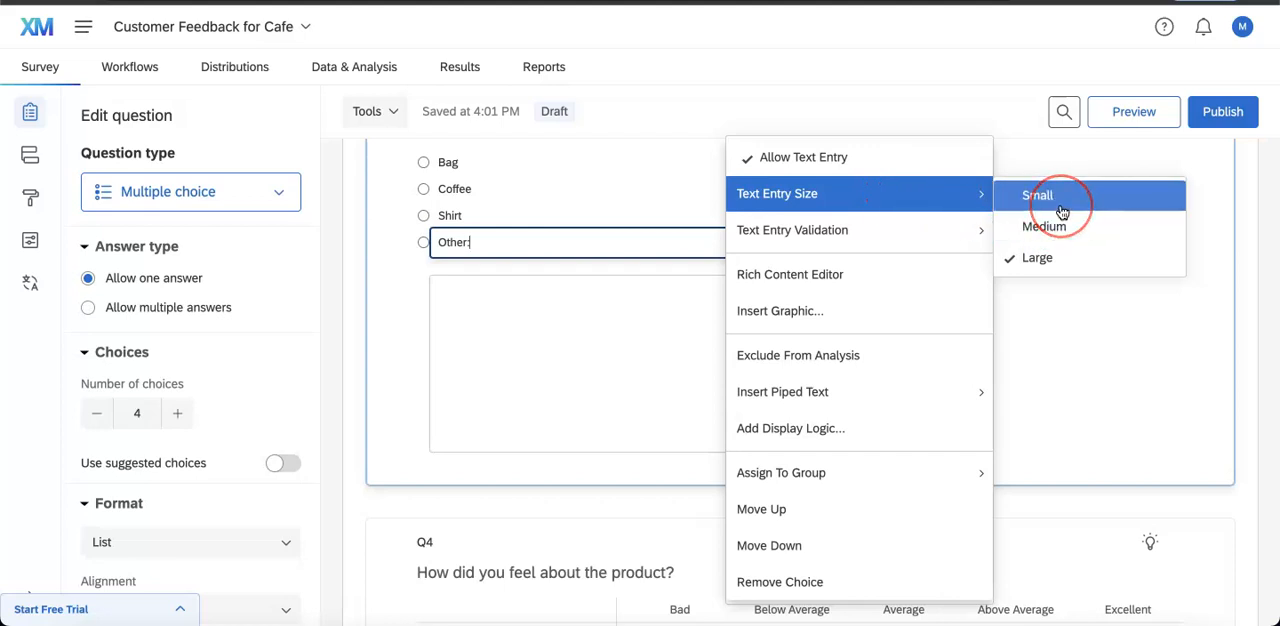
pyautogui.click(1038, 196)
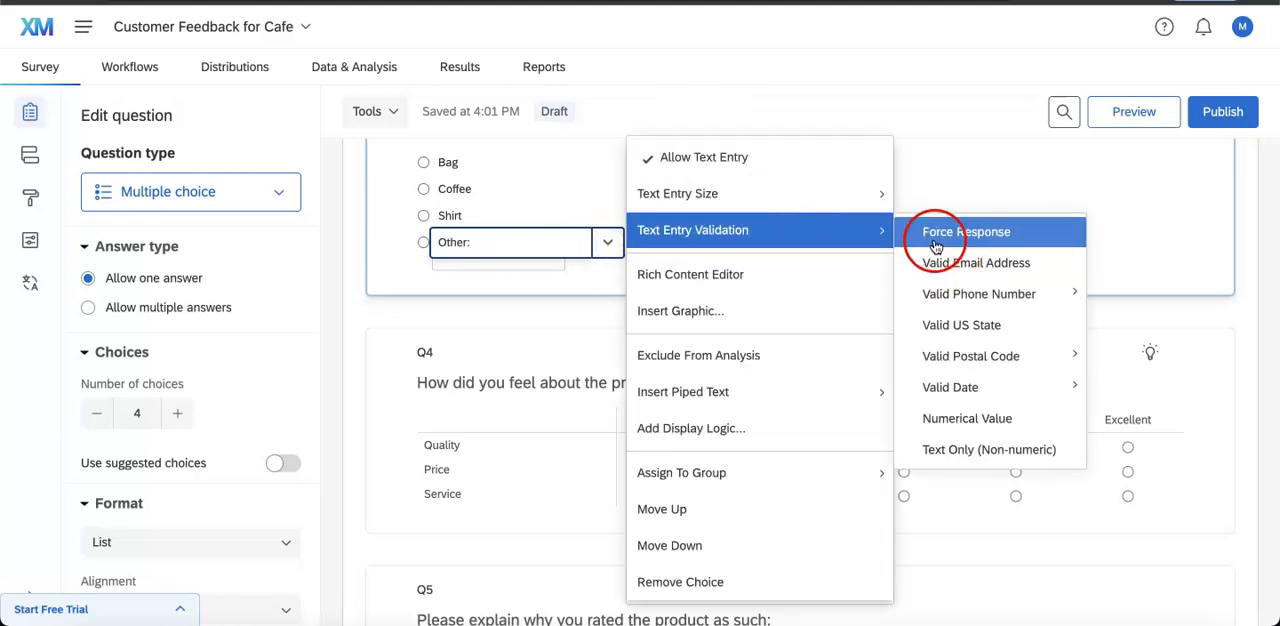
pyautogui.moveTo(700, 244)
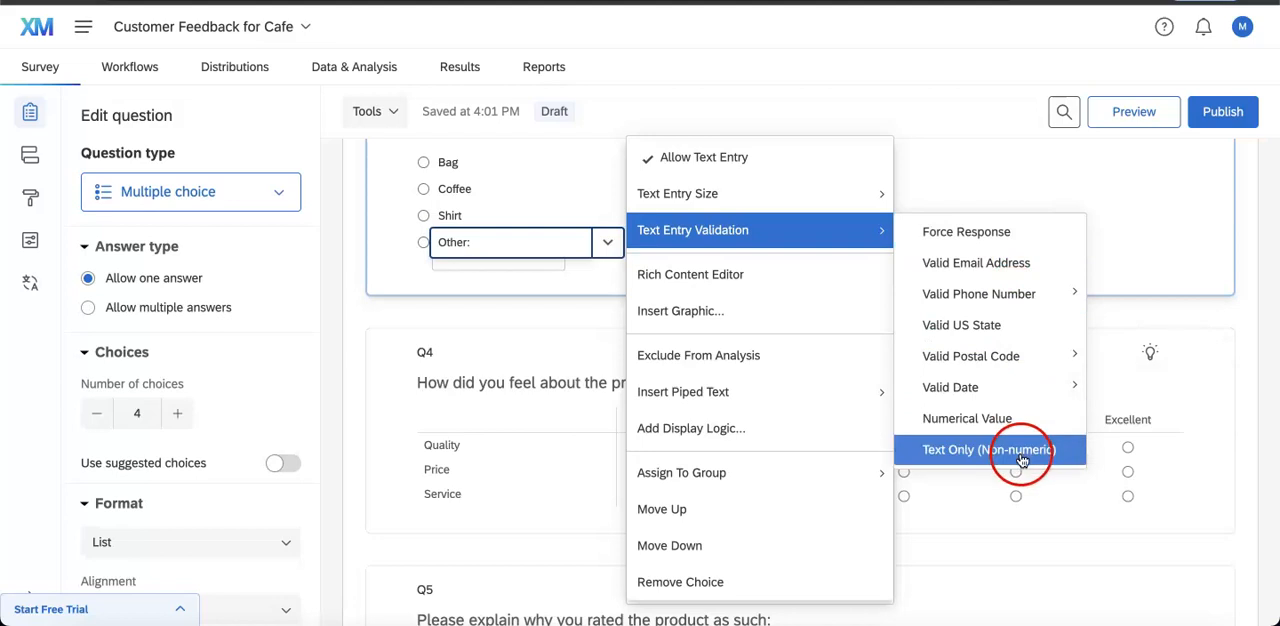
pyautogui.moveTo(952, 388)
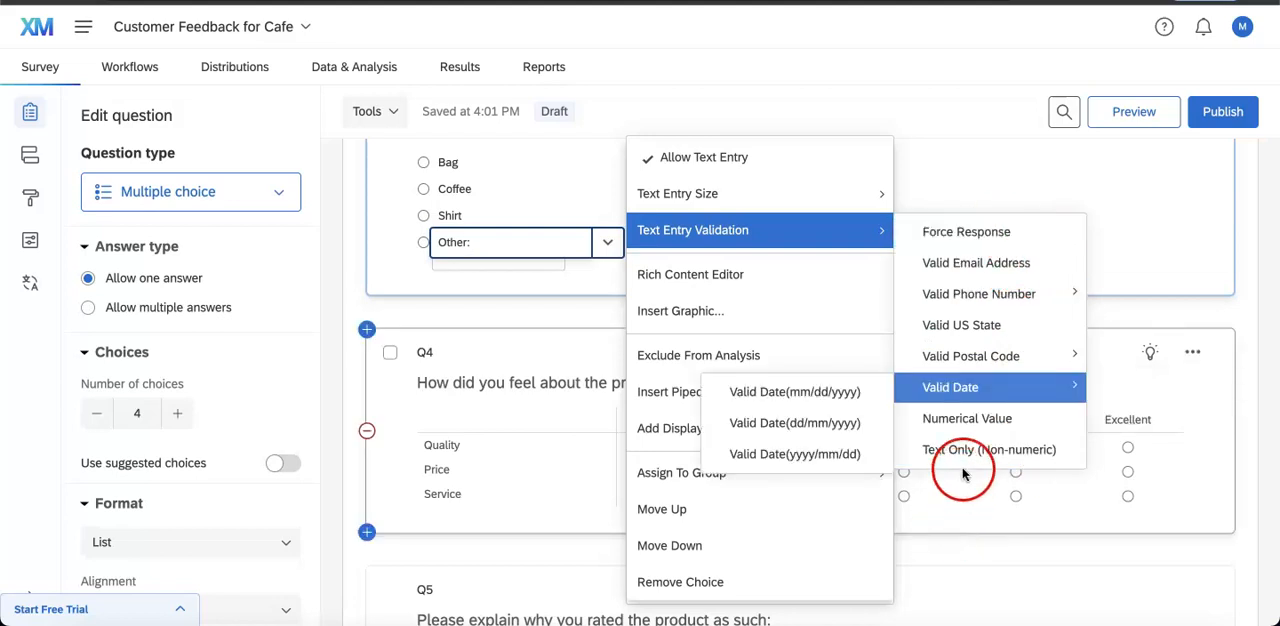
pyautogui.moveTo(988, 450)
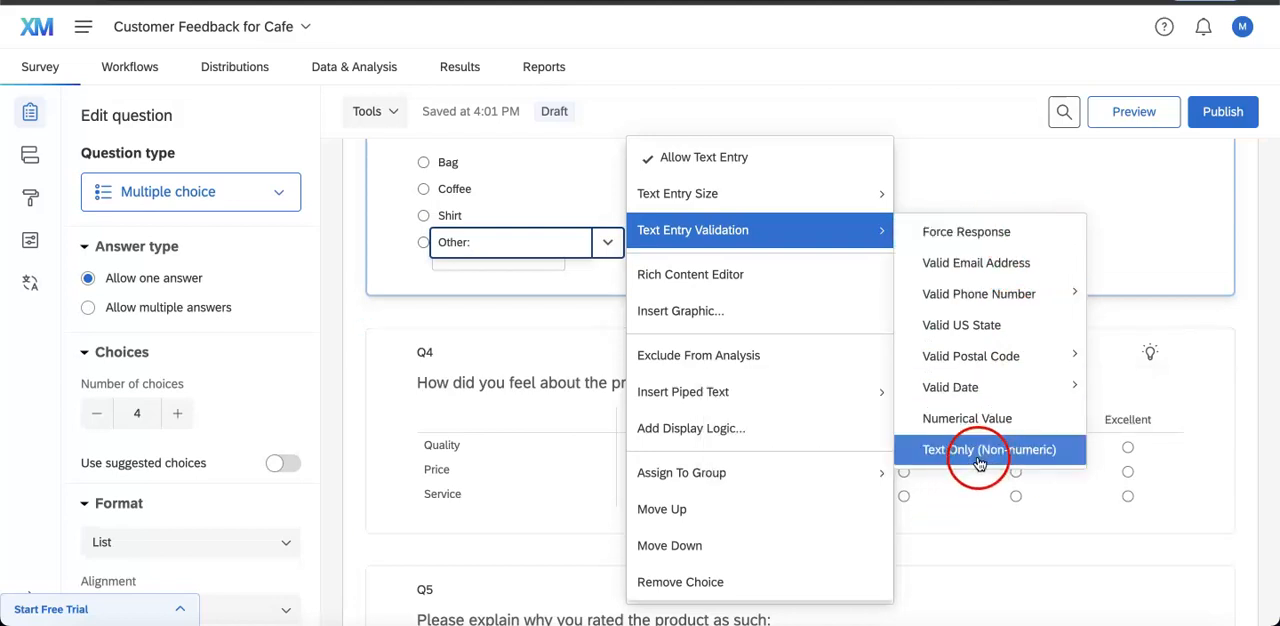
# Step: Apply Text Only (Non-numeric) validation to the Other: text box
pyautogui.click(990, 450)
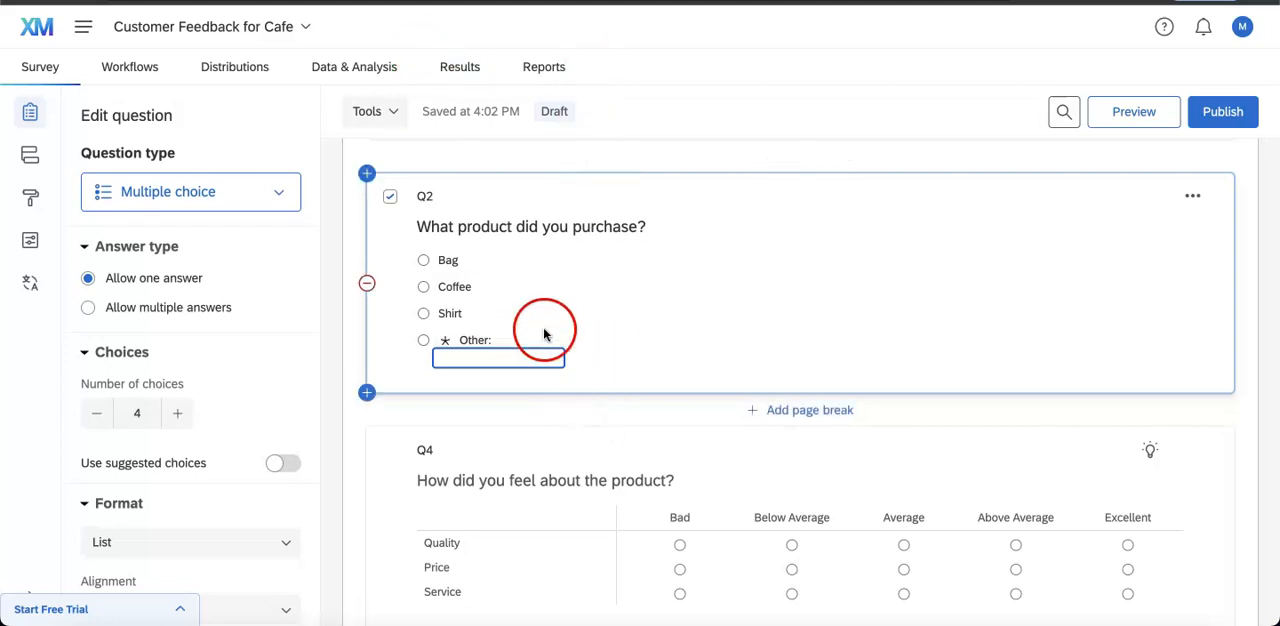
pyautogui.click(498, 364)
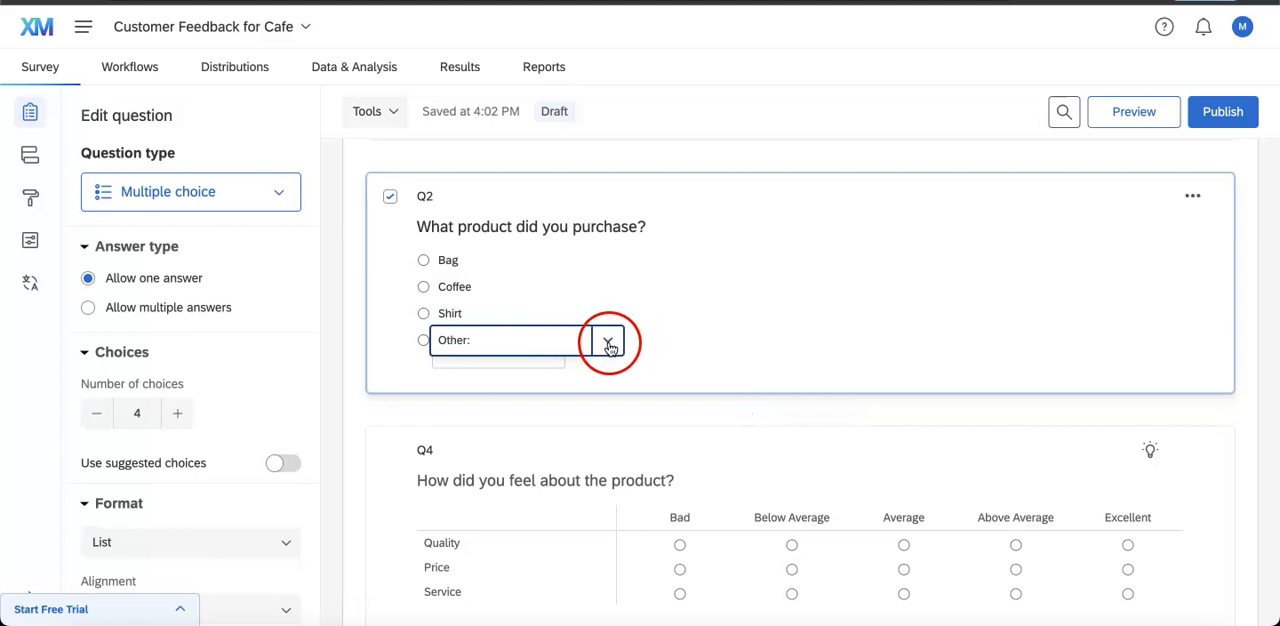
pyautogui.click(608, 340)
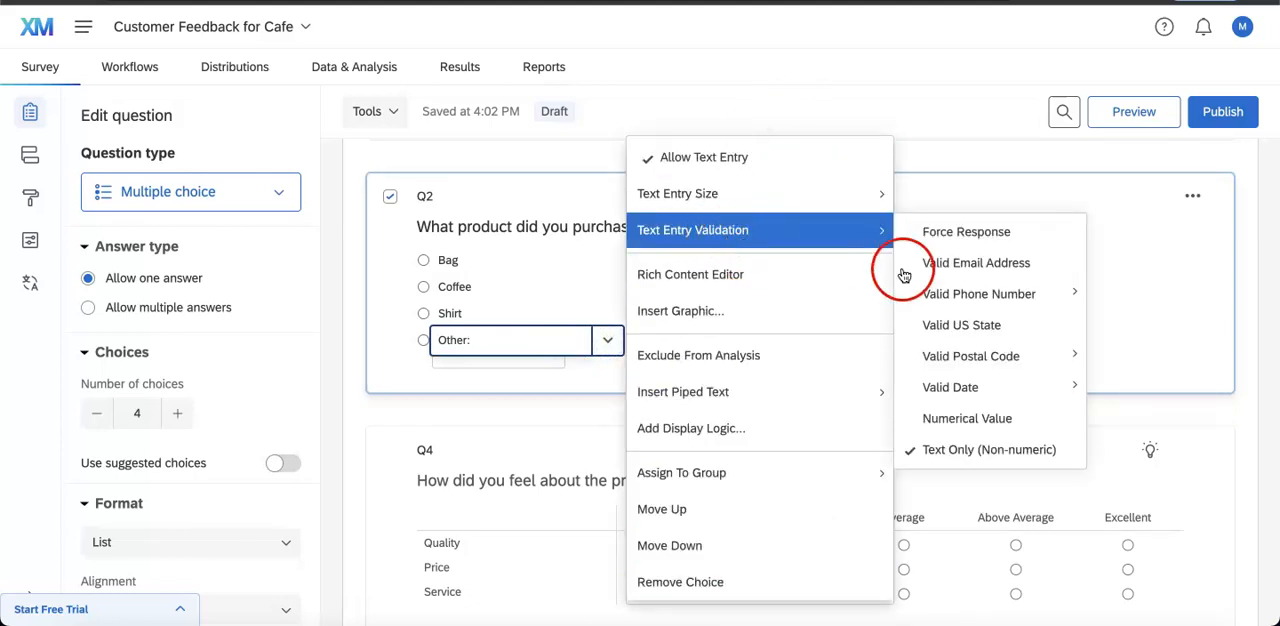
pyautogui.moveTo(952, 236)
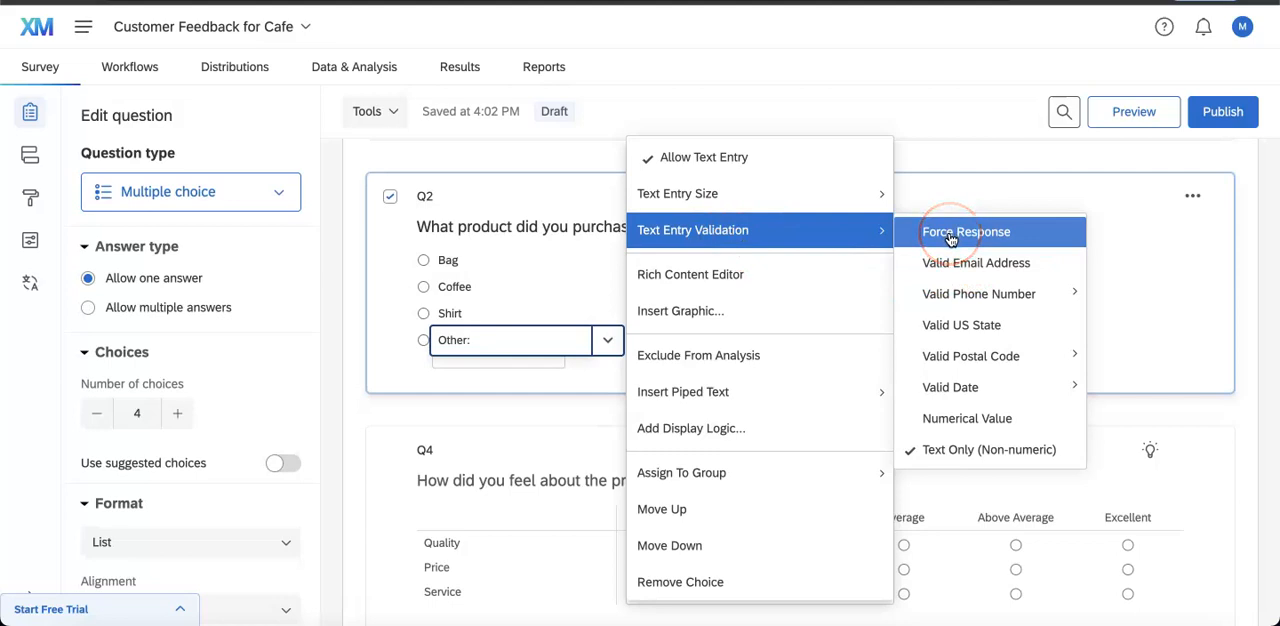
pyautogui.click(966, 232)
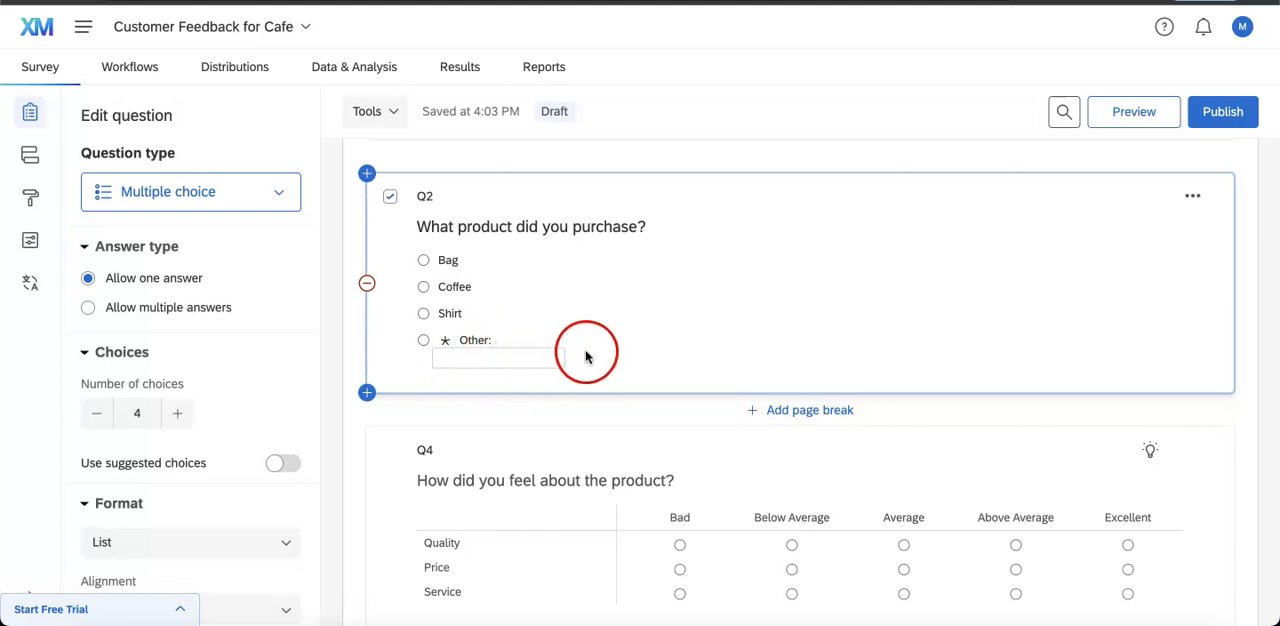
# Step: Reopen the Other: choice's Text Entry Validation menu showing Text Only (Non-numeric) checked
pyautogui.click(476, 340)
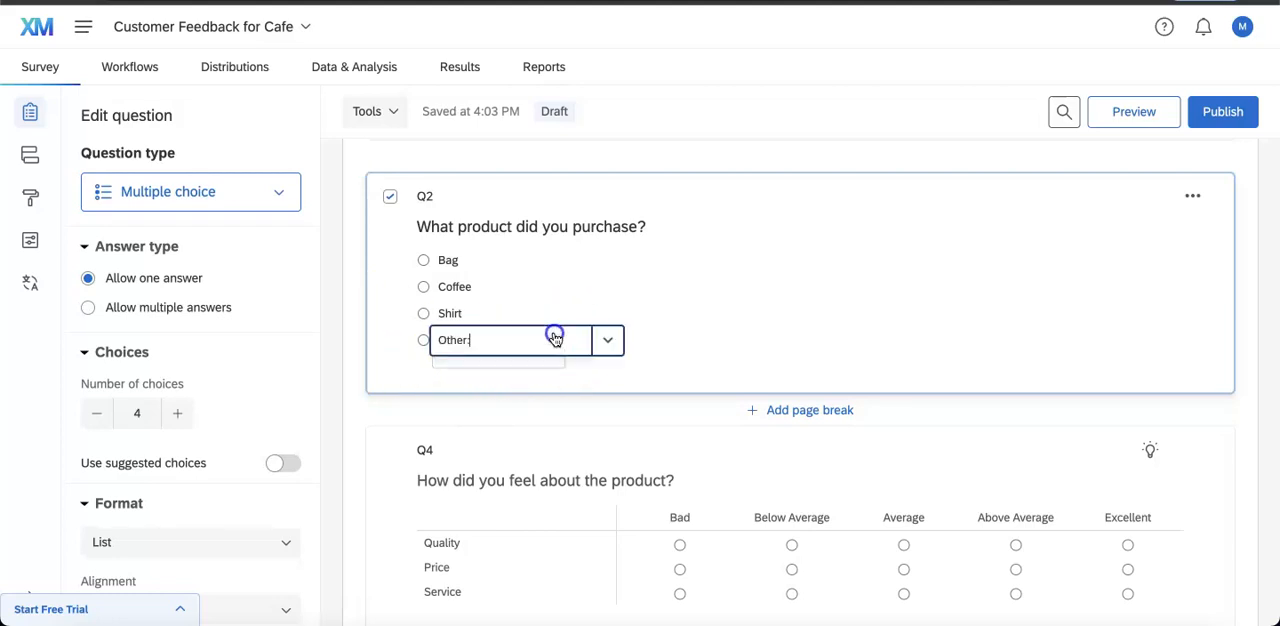
pyautogui.click(608, 340)
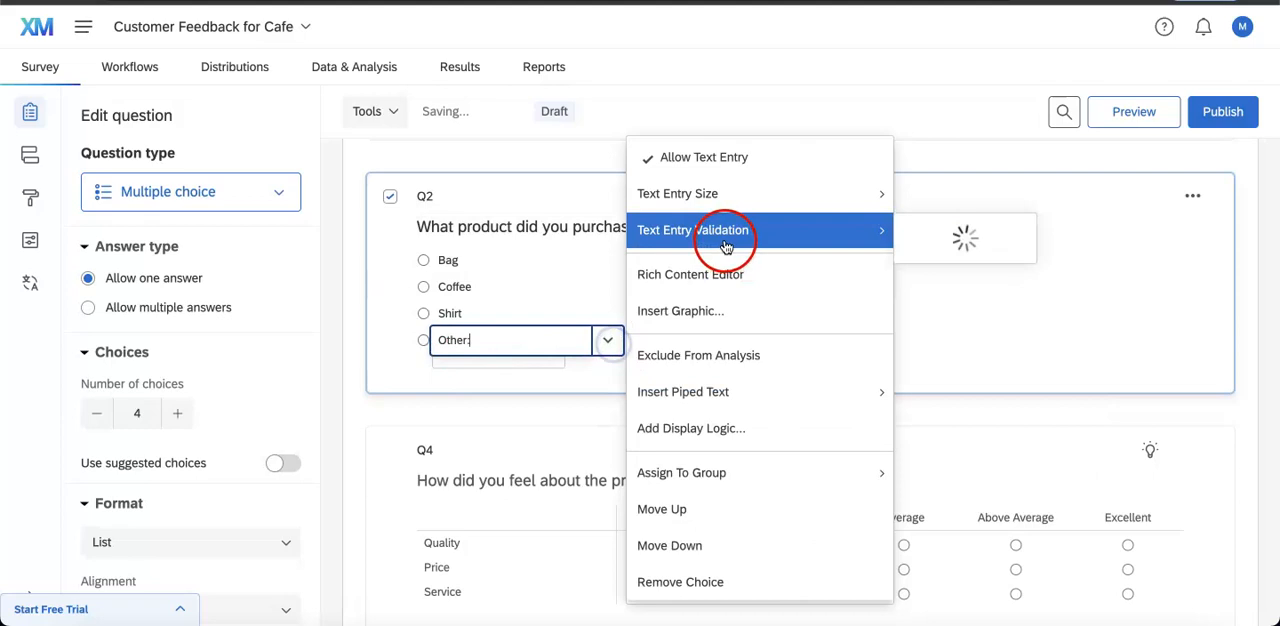
pyautogui.click(716, 230)
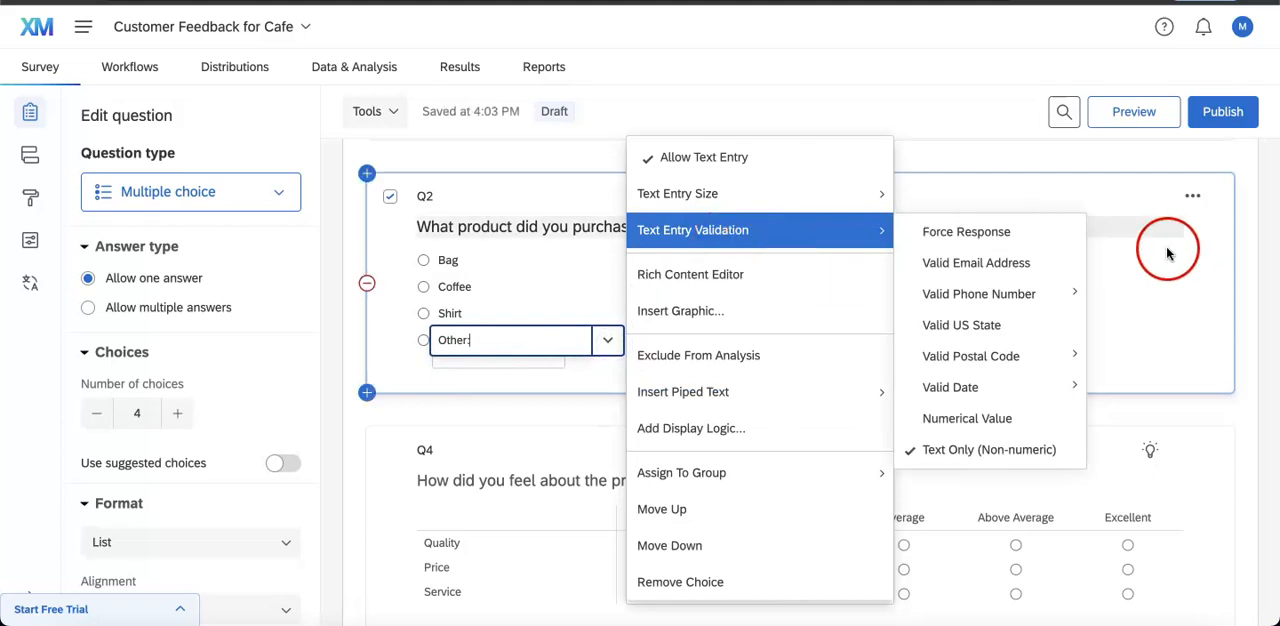